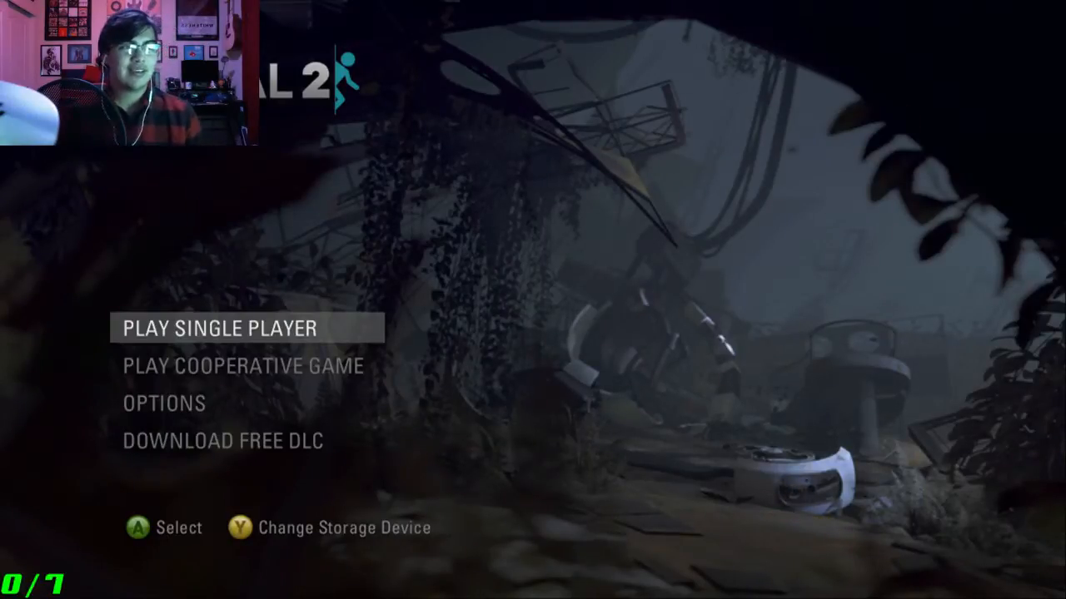
# Highlight PLAY COOPERATIVE GAME on the main menu and open the PLAY CO-OP menu.
pyautogui.press('Down')
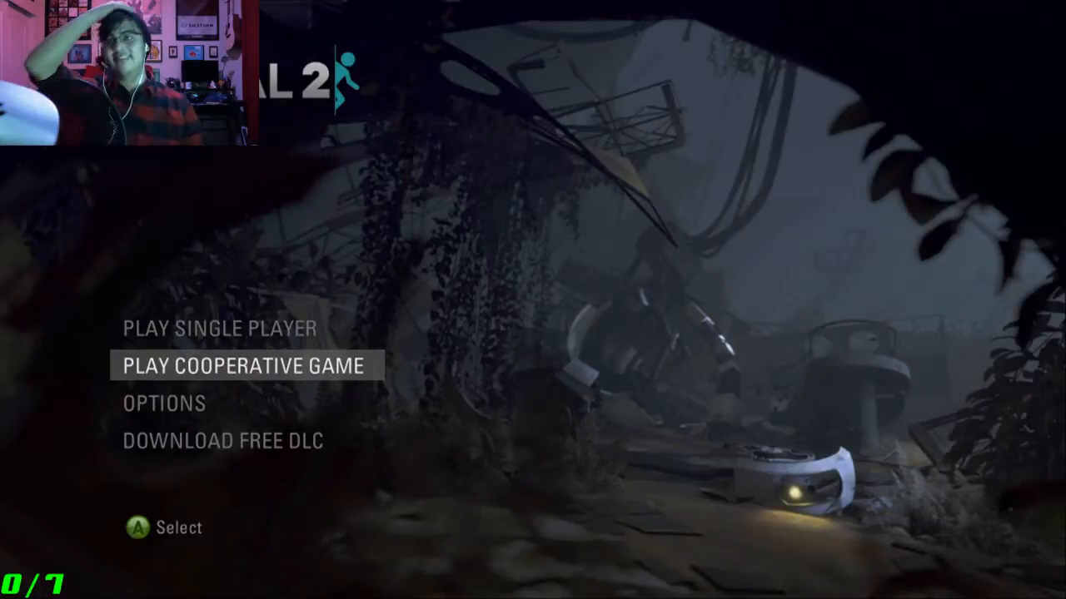
pyautogui.press('Up')
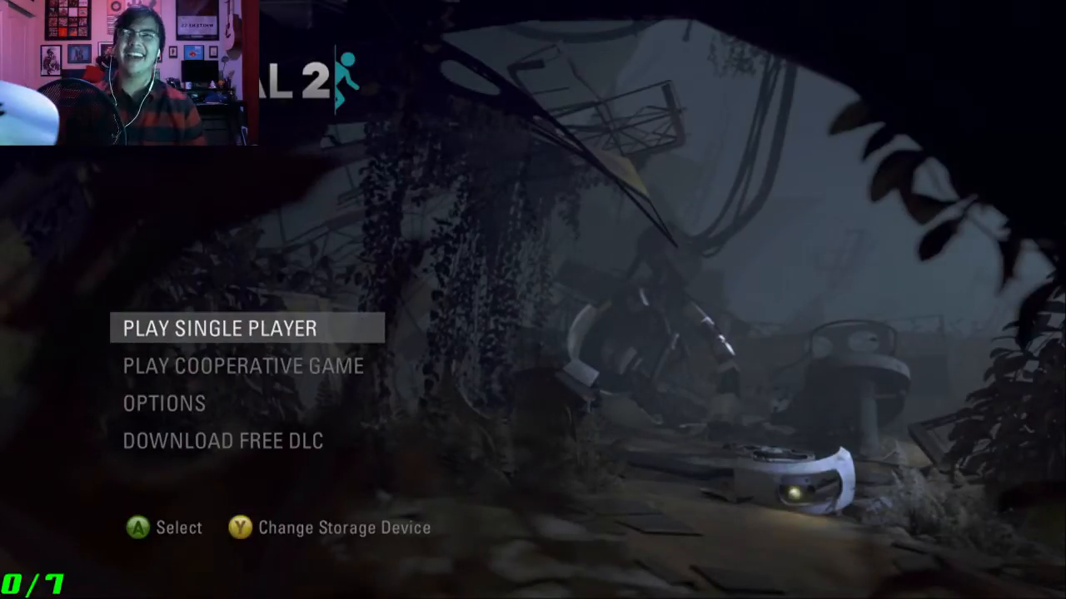
pyautogui.click(242, 365)
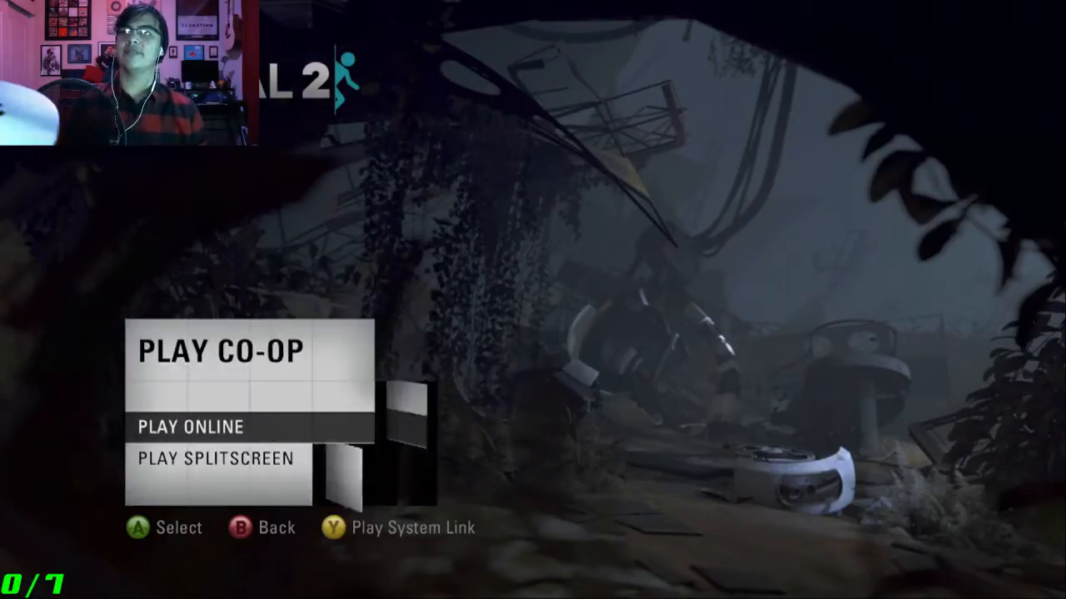
# Choose PLAY ONLINE to join a partner's game, then walk down the dim corridor.
pyautogui.click(189, 426)
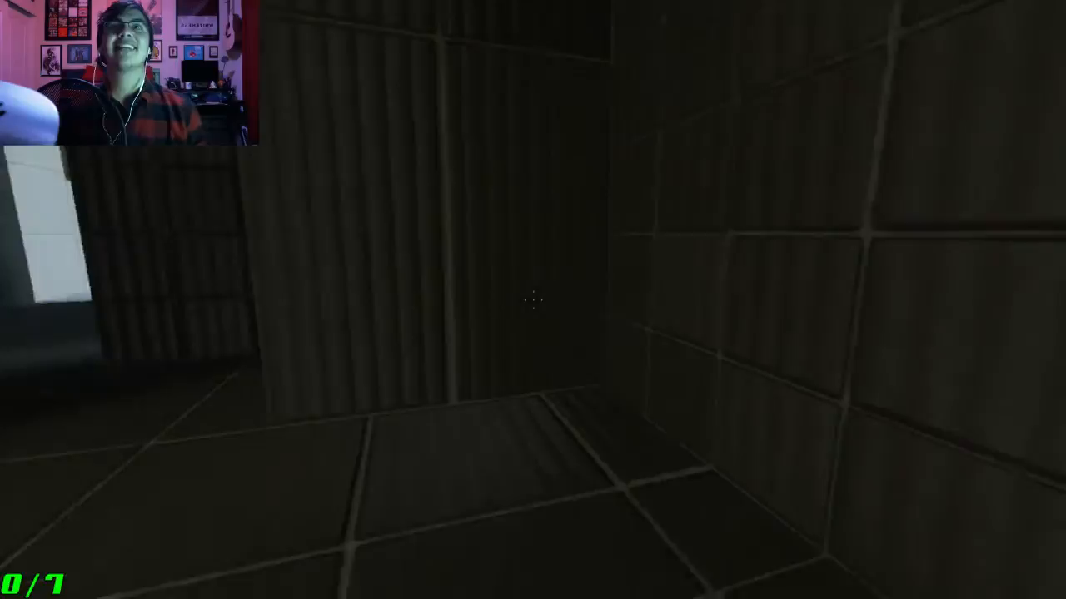
pyautogui.press('w')
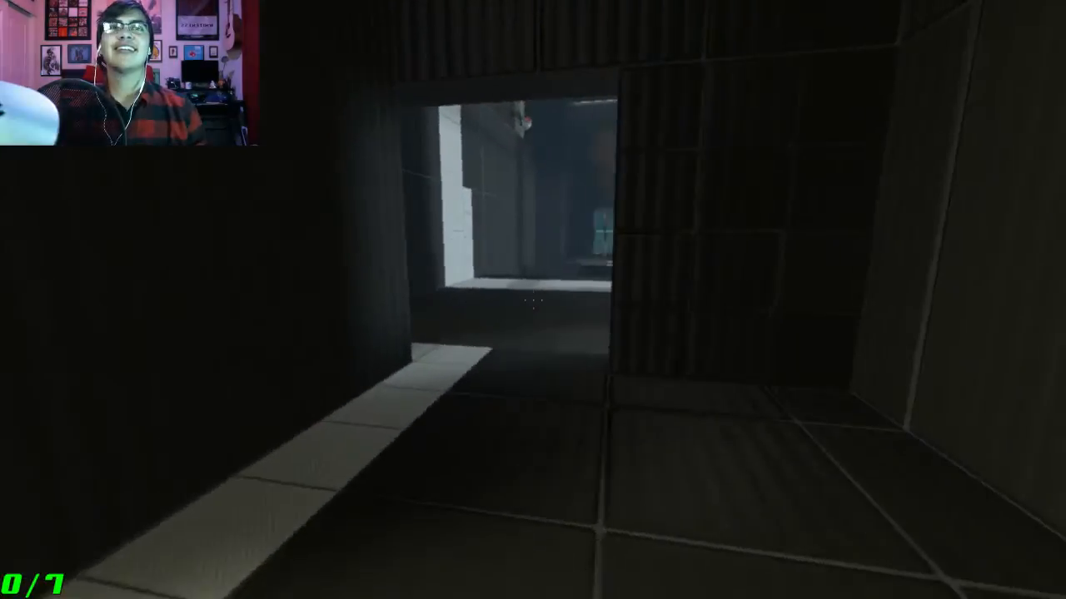